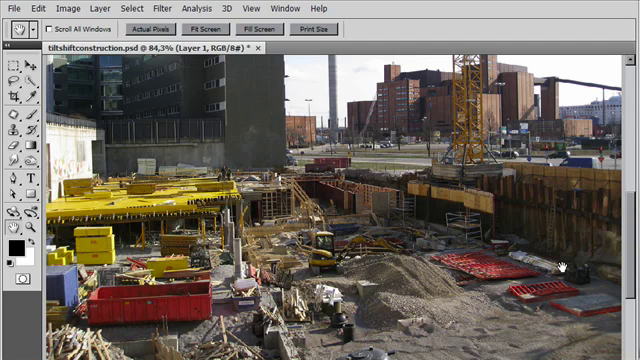
mouse_move(576, 236)
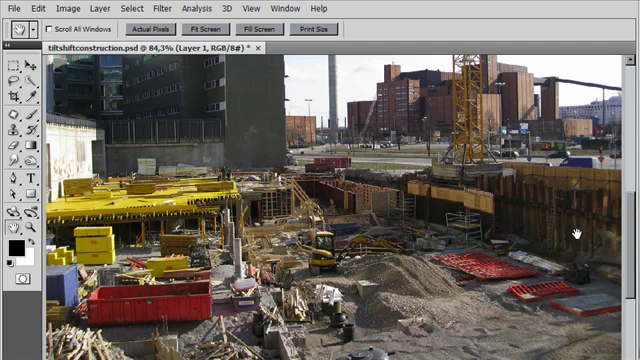
mouse_move(440, 197)
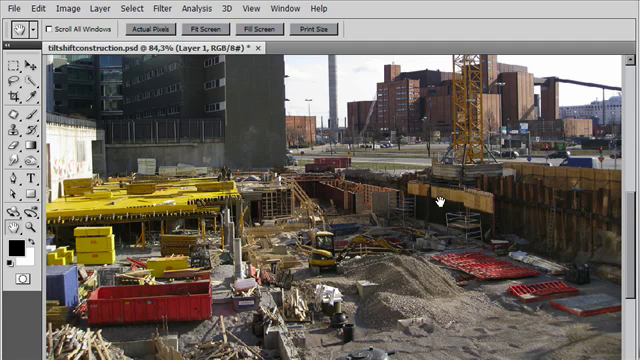
mouse_move(332, 262)
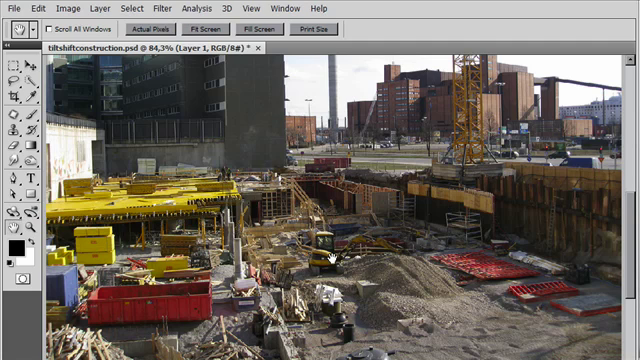
mouse_move(385, 238)
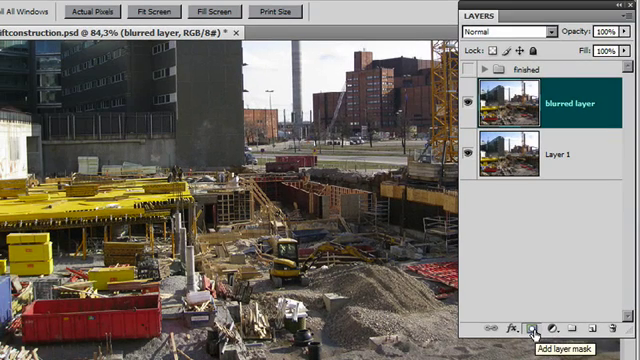
Add a white layer mask to the blurred layer
left_click(533, 328)
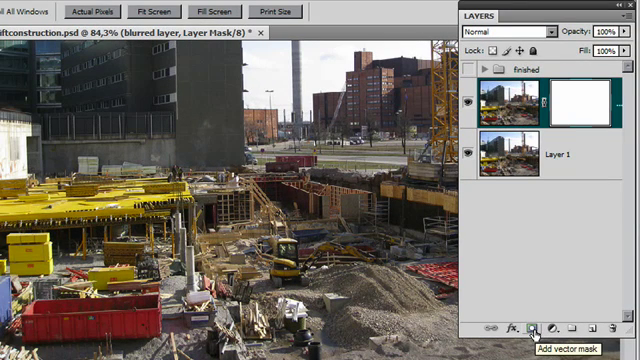
mouse_move(557, 275)
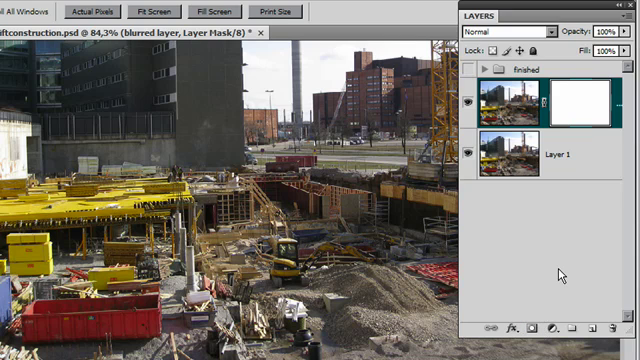
mouse_move(360, 152)
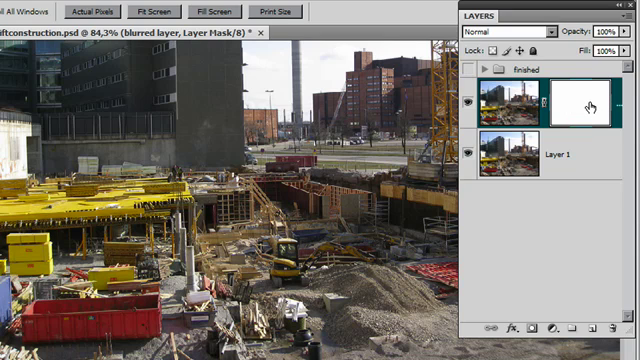
mouse_move(570, 107)
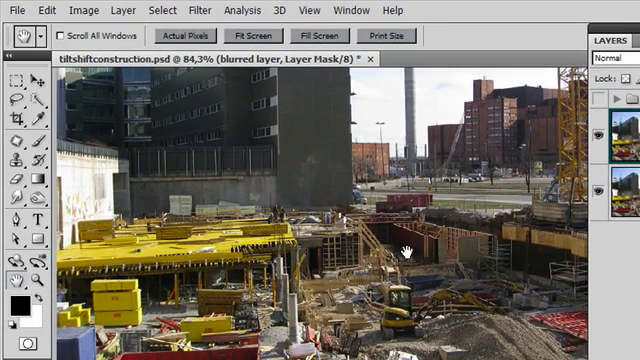
mouse_move(406, 248)
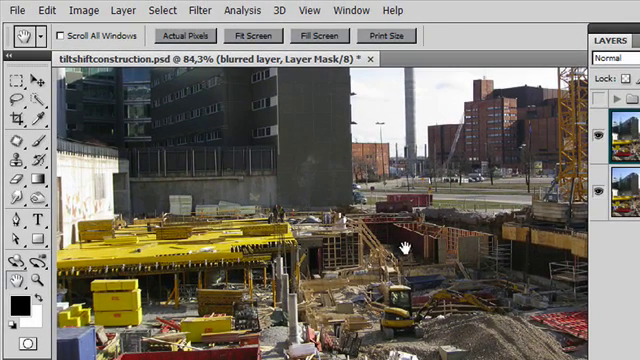
Select the Gradient Tool for drawing on the blurred layer's mask
left_click(40, 180)
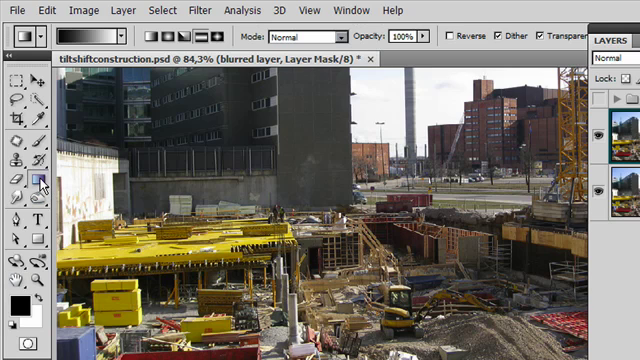
mouse_move(40, 181)
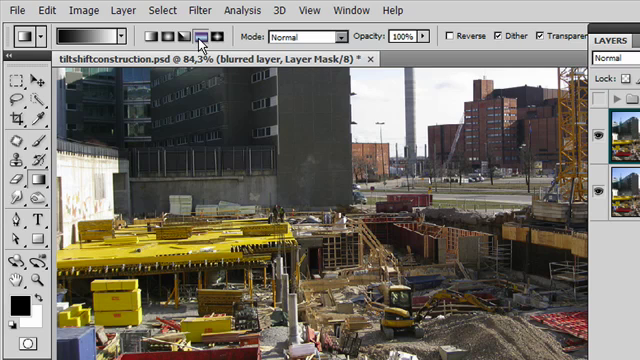
mouse_move(205, 38)
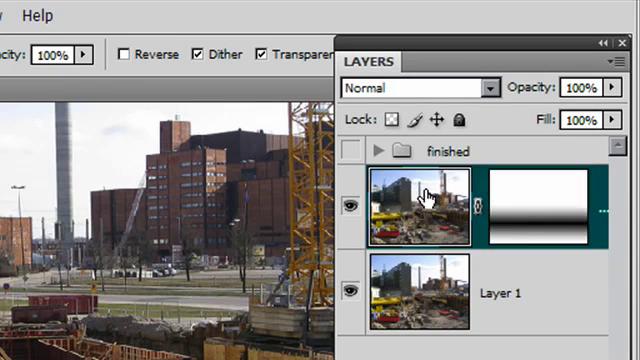
mouse_move(437, 222)
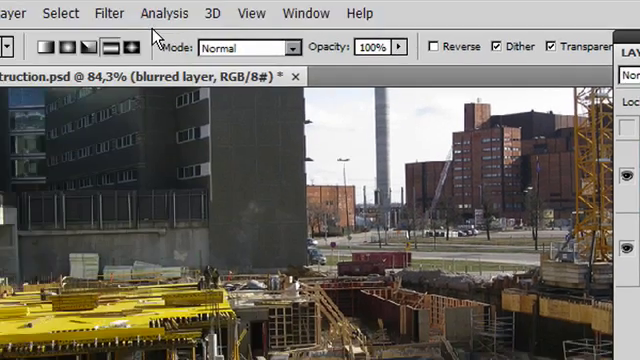
Choose Filter > Blur > Lens Blur for the blurred layer
left_click(242, 12)
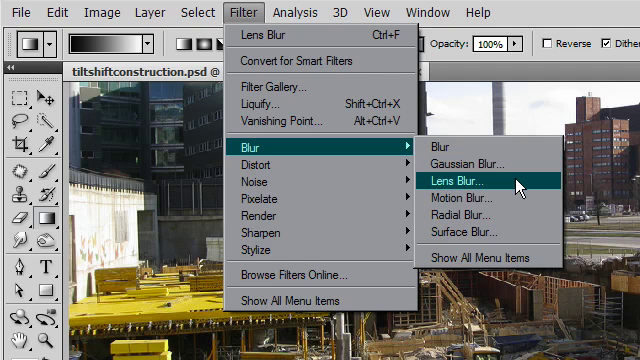
mouse_move(445, 157)
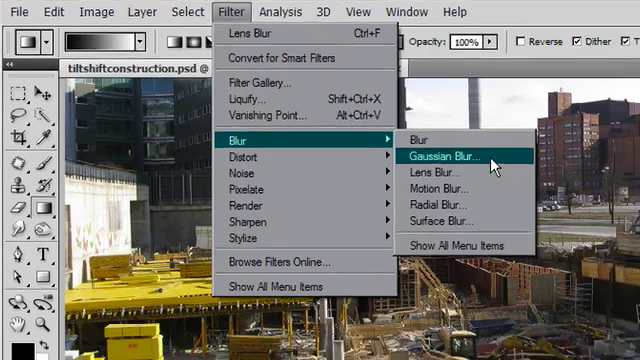
left_click(448, 157)
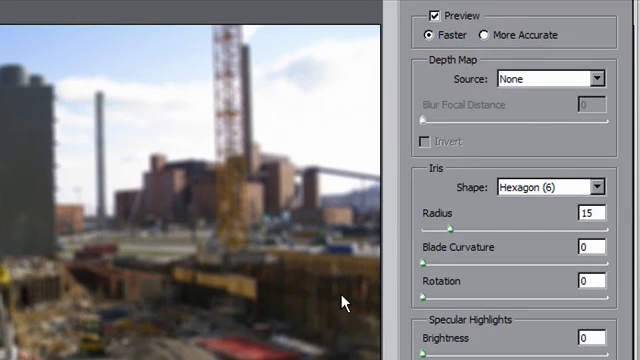
mouse_move(474, 64)
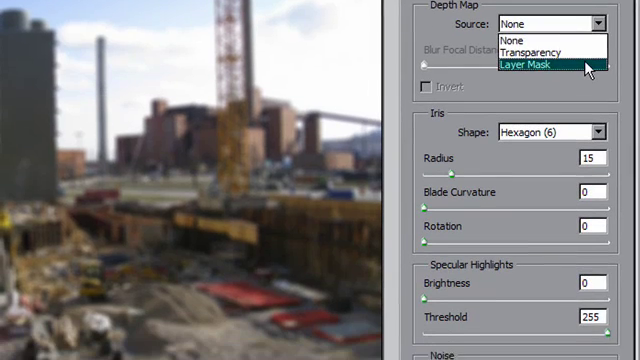
Set Lens Blur's Depth Map Source to Layer Mask
left_click(527, 66)
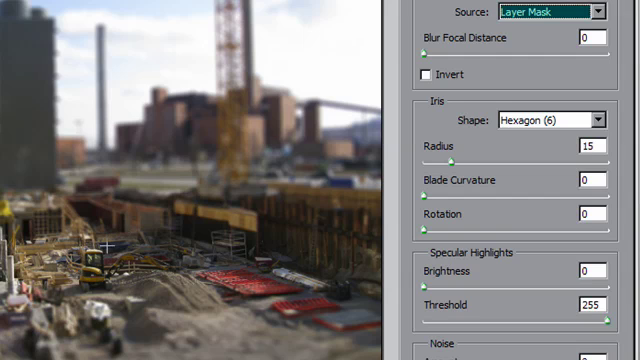
mouse_move(475, 155)
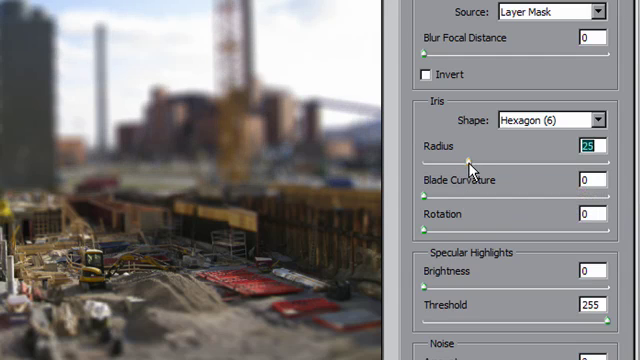
mouse_move(470, 165)
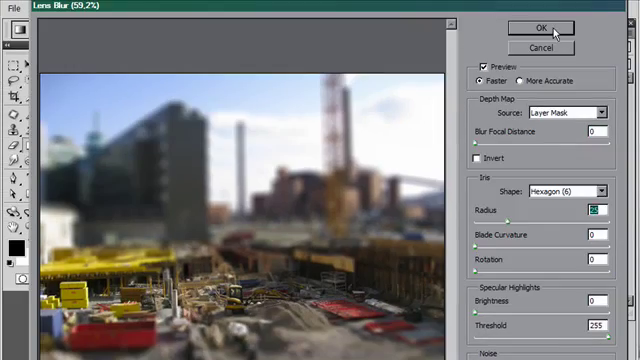
left_click(525, 24)
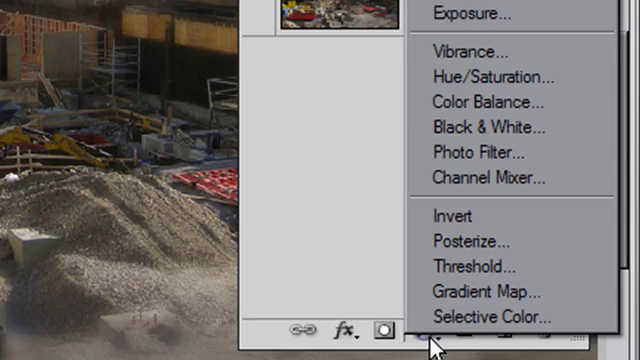
mouse_move(495, 77)
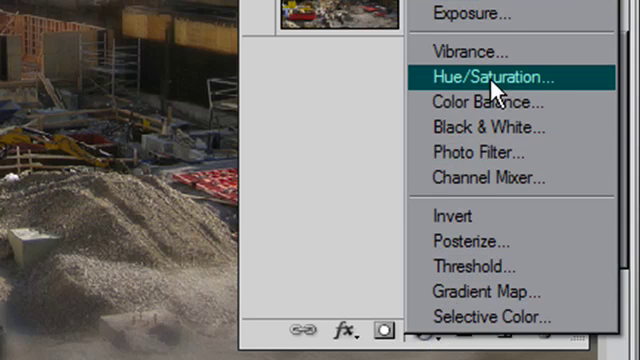
Add a Hue/Saturation adjustment layer above the blurred layer
left_click(489, 76)
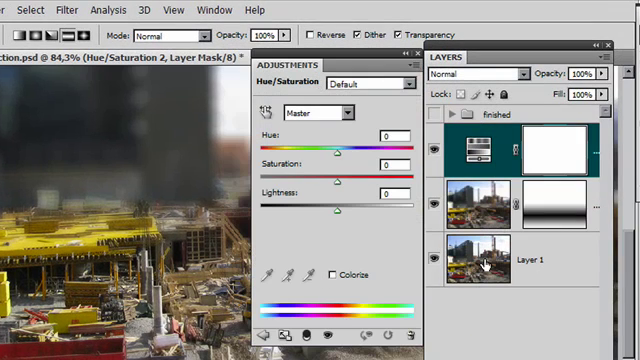
mouse_move(485, 263)
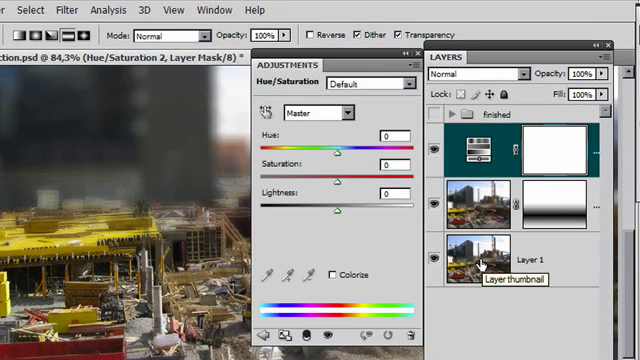
mouse_move(332, 62)
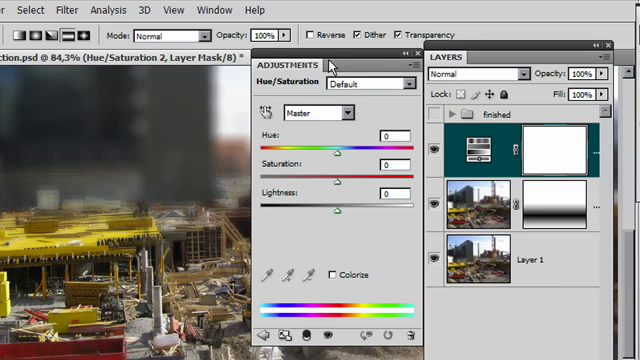
mouse_move(318, 62)
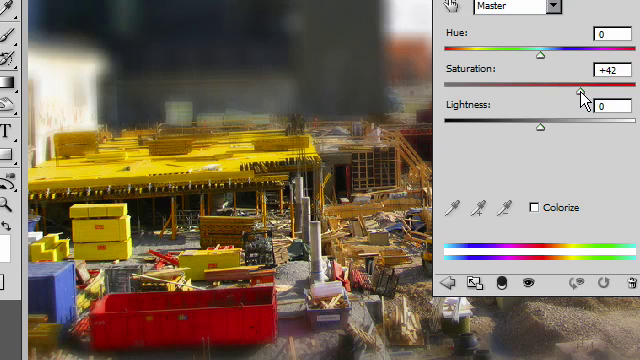
Drag the Saturation slider to about +39 on the Hue/Saturation layer
left_click_drag(548, 84, 543, 84)
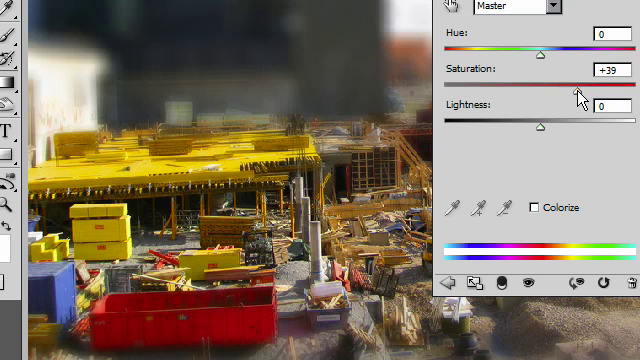